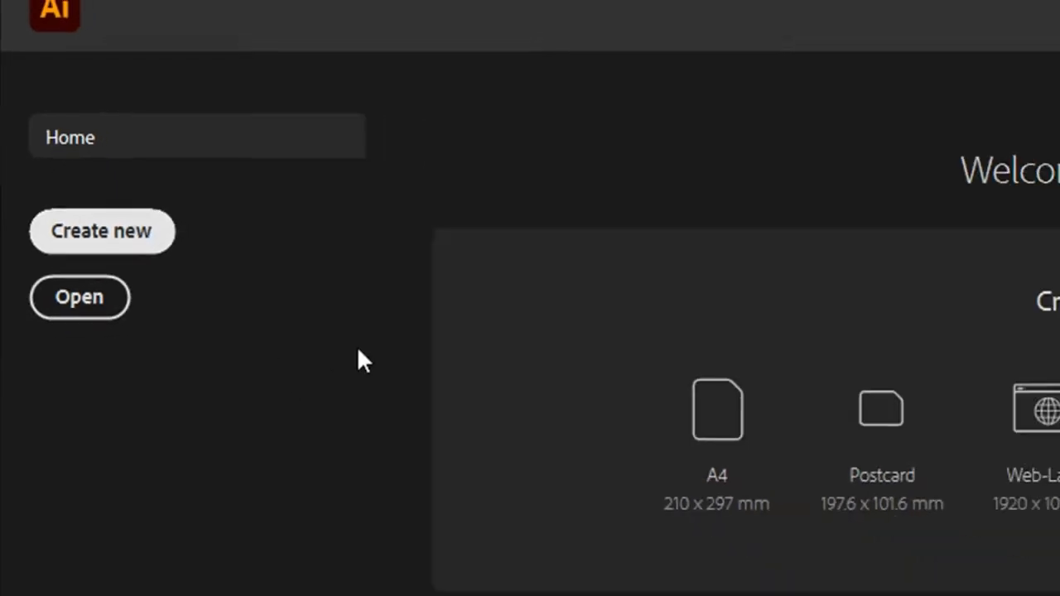
- Create a new 1920 × 1080 px RGB document at 72 ppi
{"action": "left_click", "coordinate": [101, 231]}
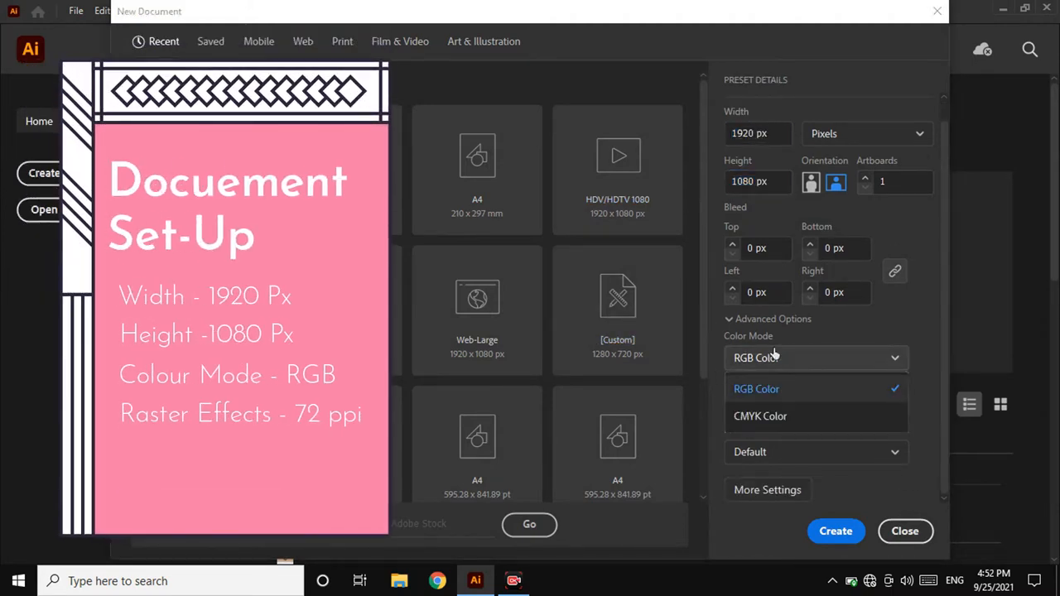
{"action": "left_click", "coordinate": [755, 388]}
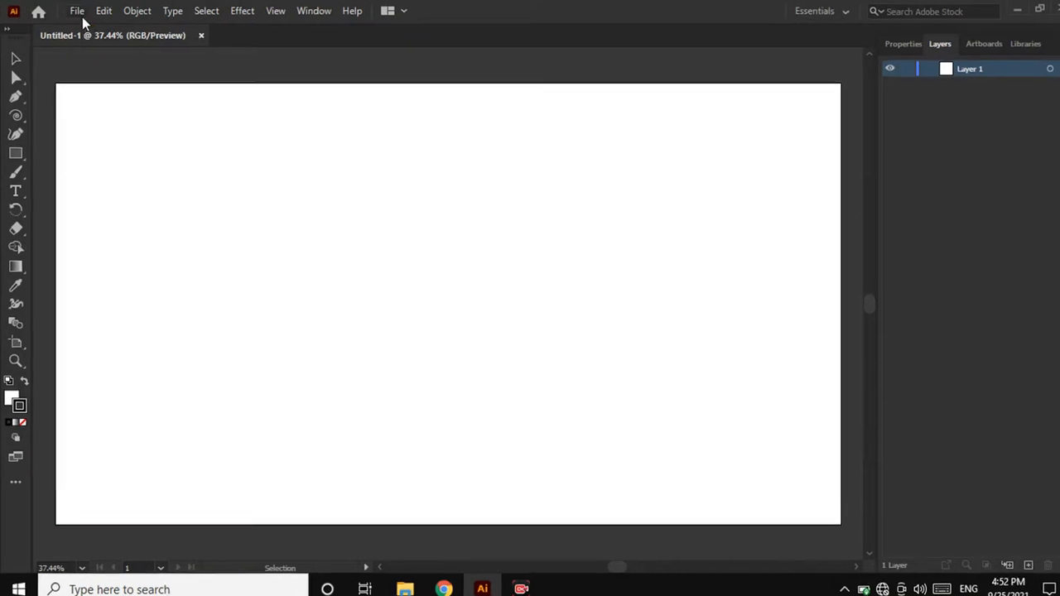
- Place the mouse colouring-page JPG into the document and show the Layers panel
{"action": "left_click", "coordinate": [76, 10]}
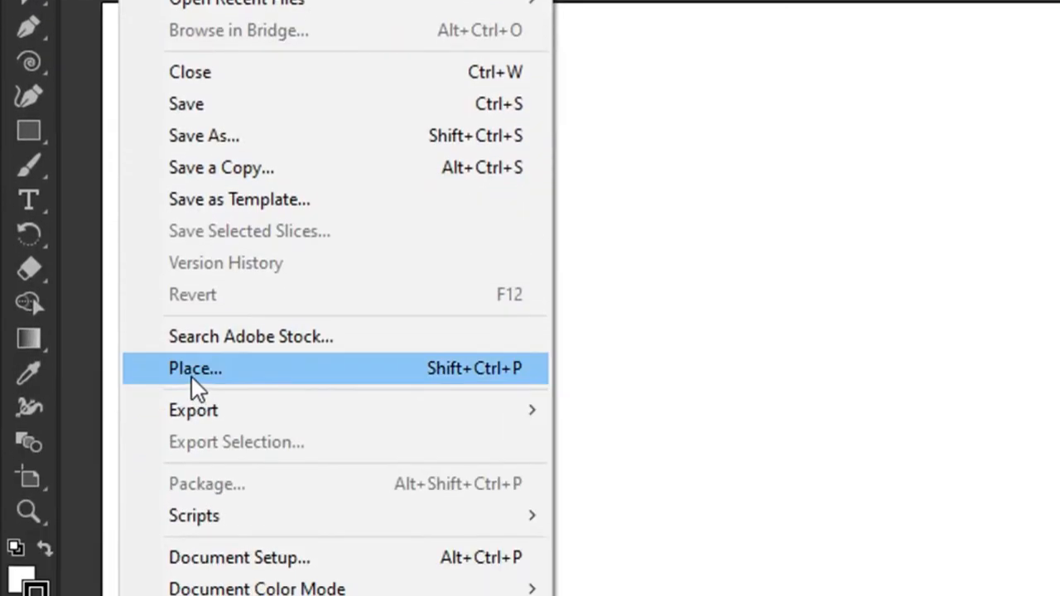
{"action": "left_click", "coordinate": [195, 368]}
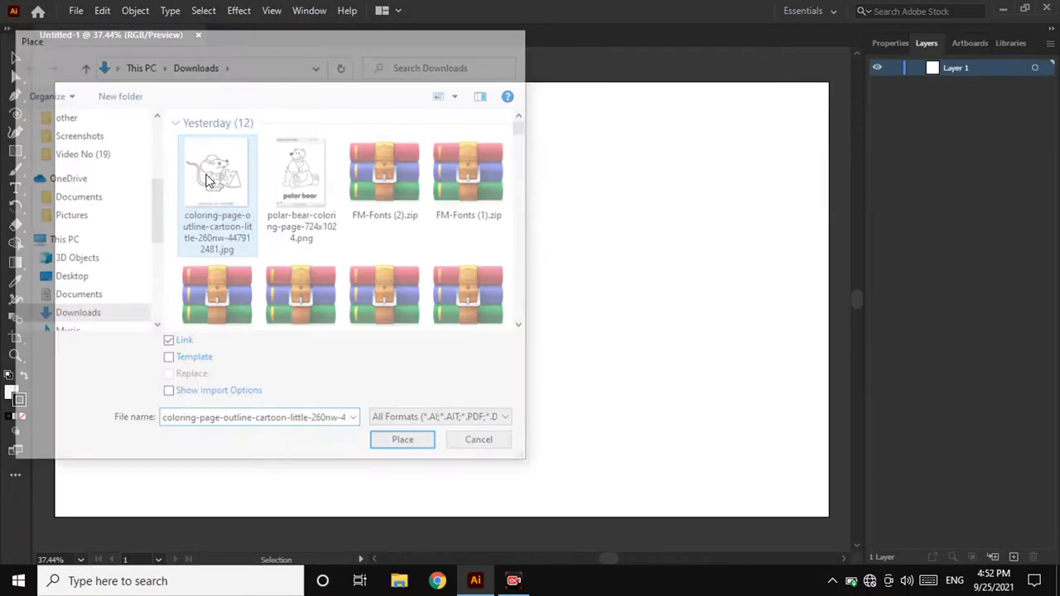
{"action": "left_click", "coordinate": [401, 439]}
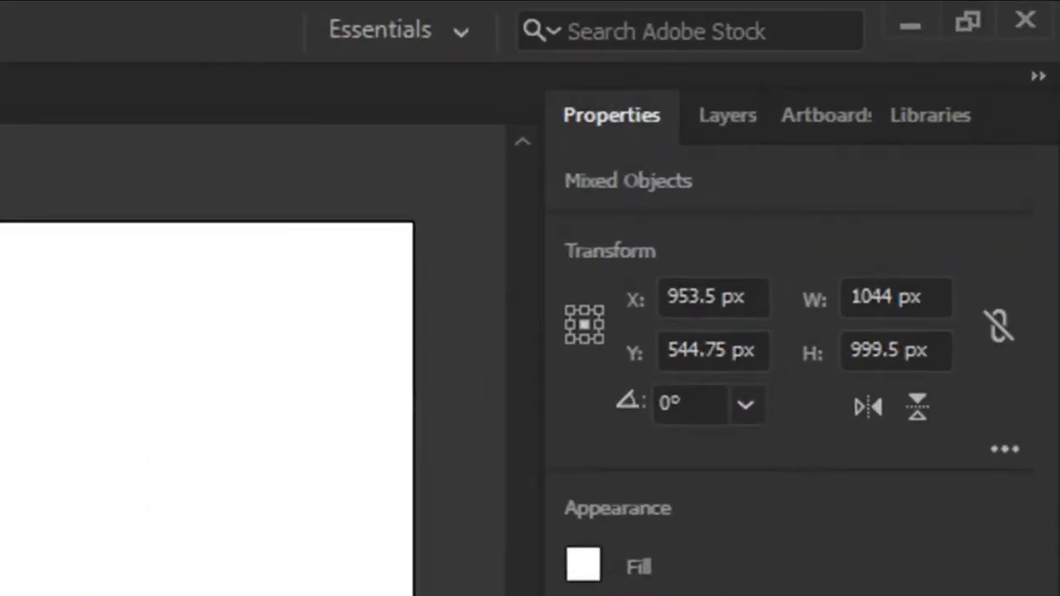
{"action": "left_click", "coordinate": [706, 114]}
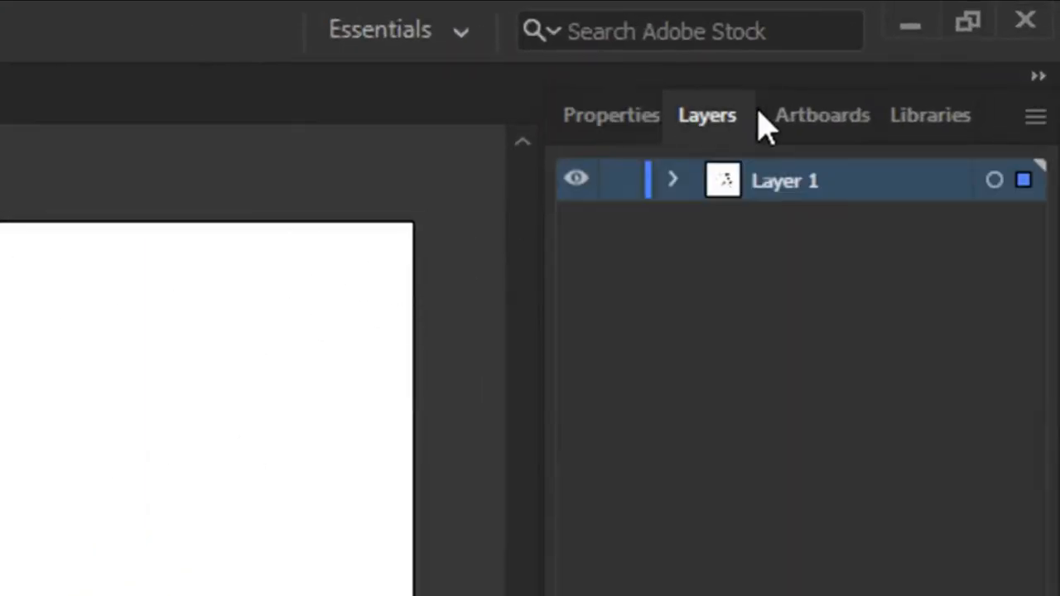
{"action": "mouse_move", "coordinate": [701, 234]}
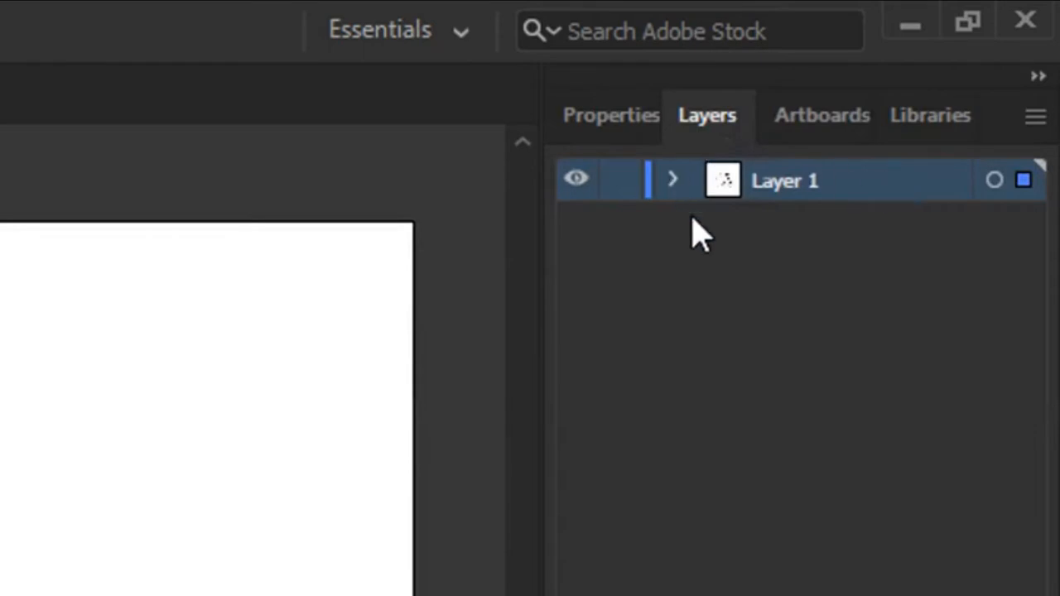
- Rename Layer 1 to 'Template' and make it a template layer
{"action": "double_click", "coordinate": [784, 180]}
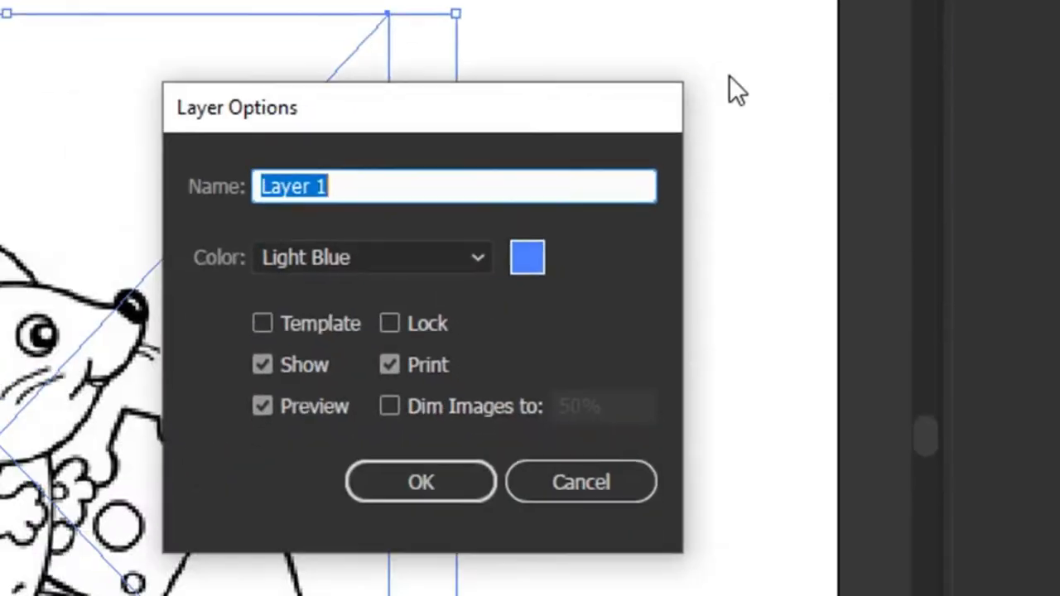
{"action": "type", "text": "Template"}
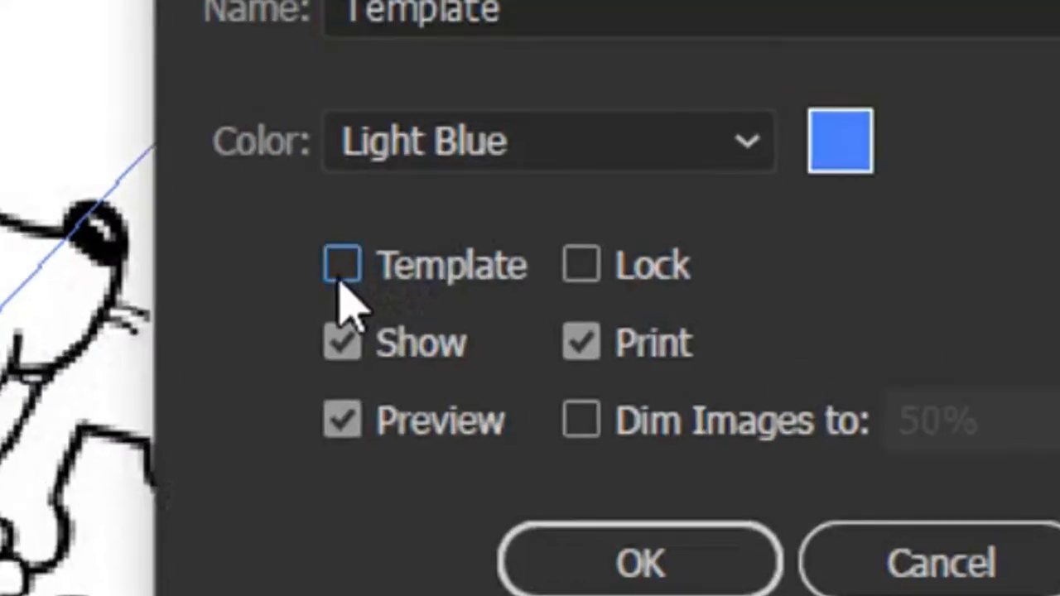
{"action": "left_click", "coordinate": [342, 263]}
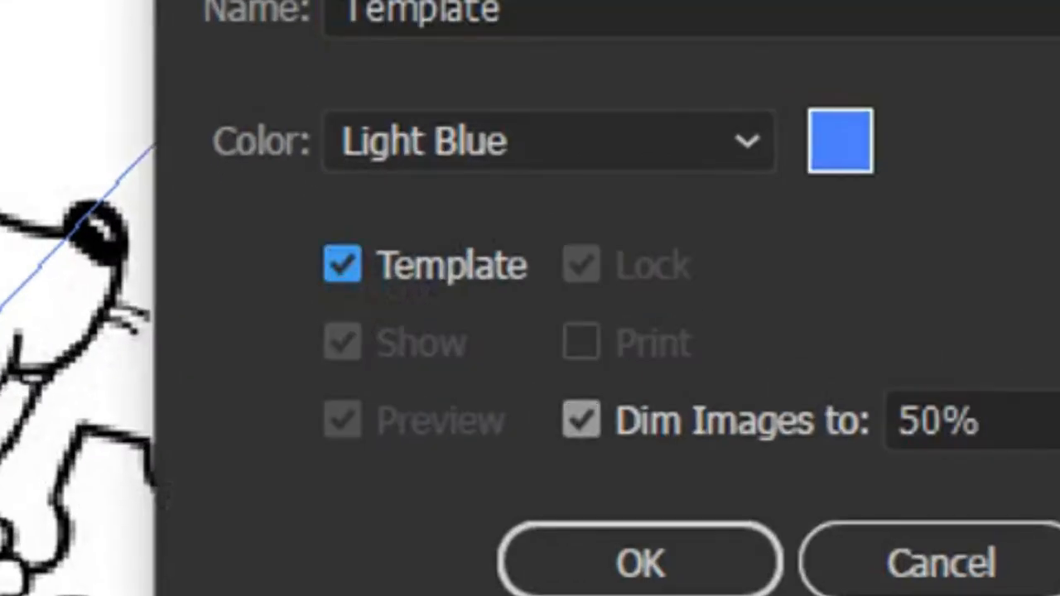
{"action": "left_click", "coordinate": [637, 561]}
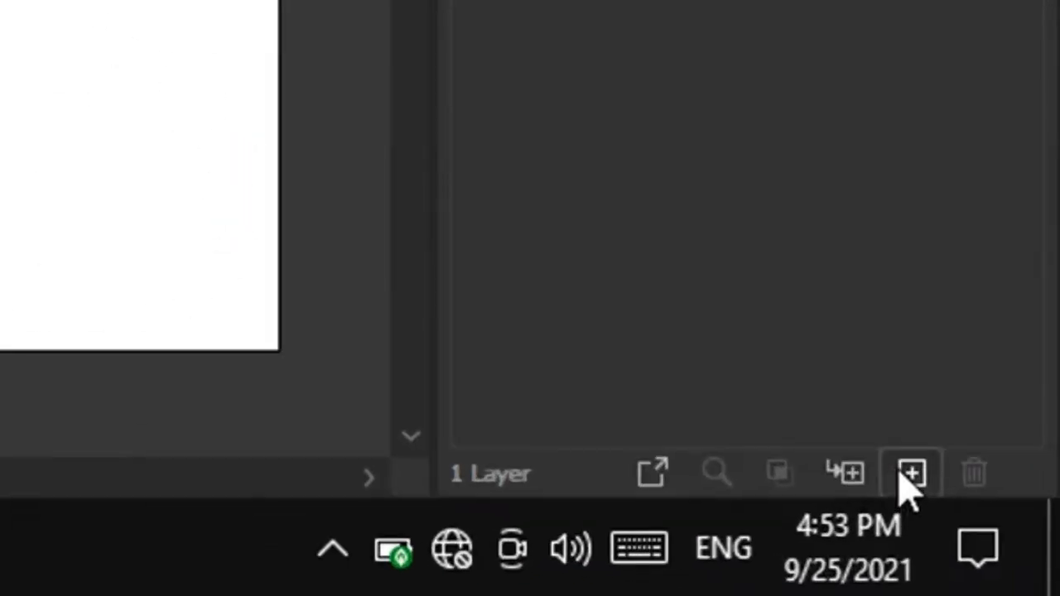
- Add a new layer named 'Outline' above the template
{"action": "left_click", "coordinate": [910, 472]}
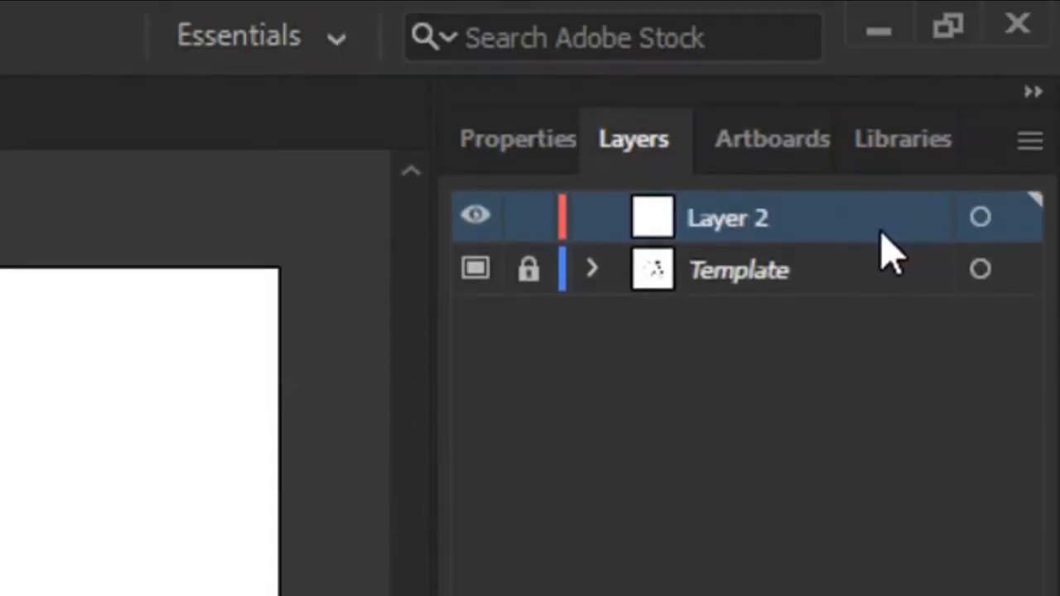
{"action": "double_click", "coordinate": [727, 217]}
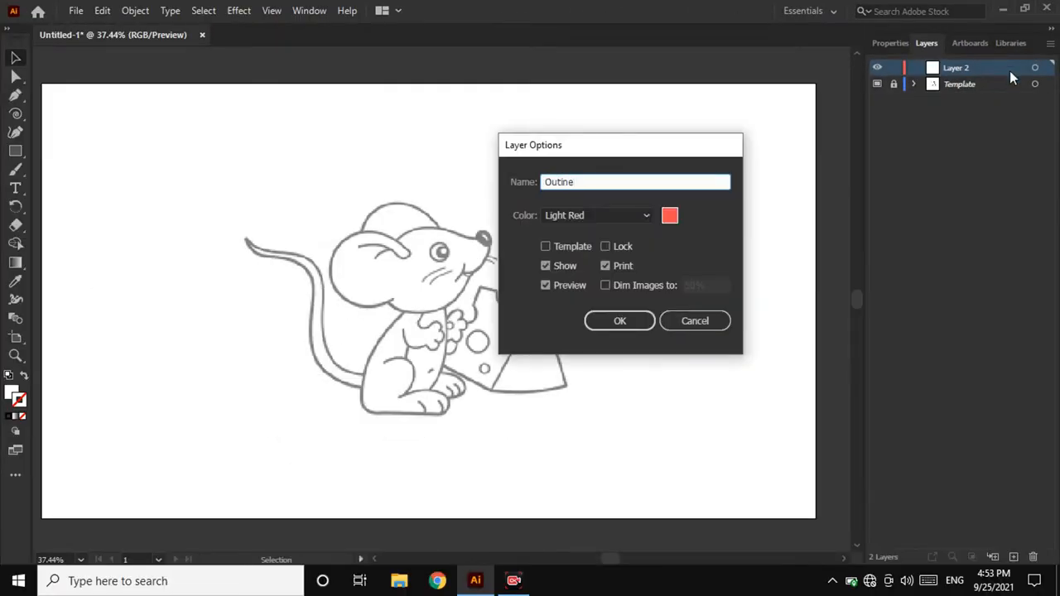
{"action": "left_click", "coordinate": [619, 321]}
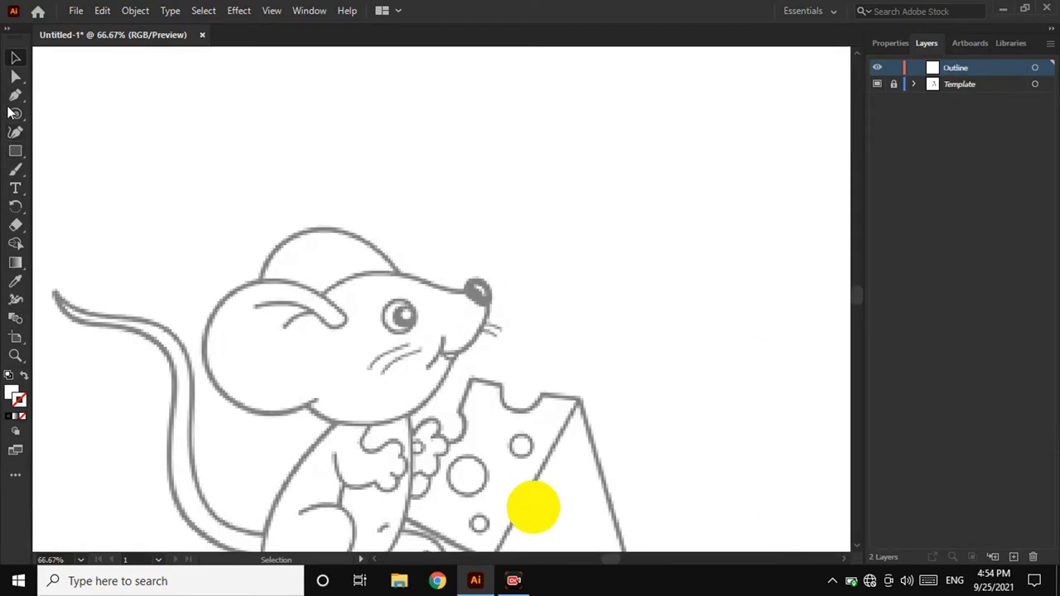
- Pen-trace from the leg's lower corner, curving along its back edge
{"action": "left_click", "coordinate": [15, 93]}
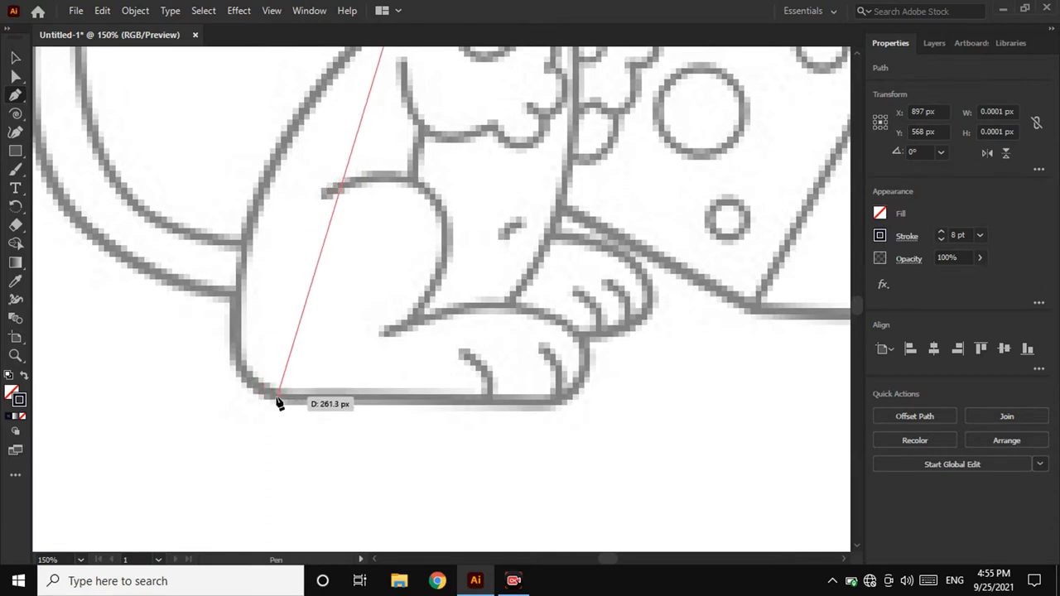
{"action": "left_click", "coordinate": [273, 400]}
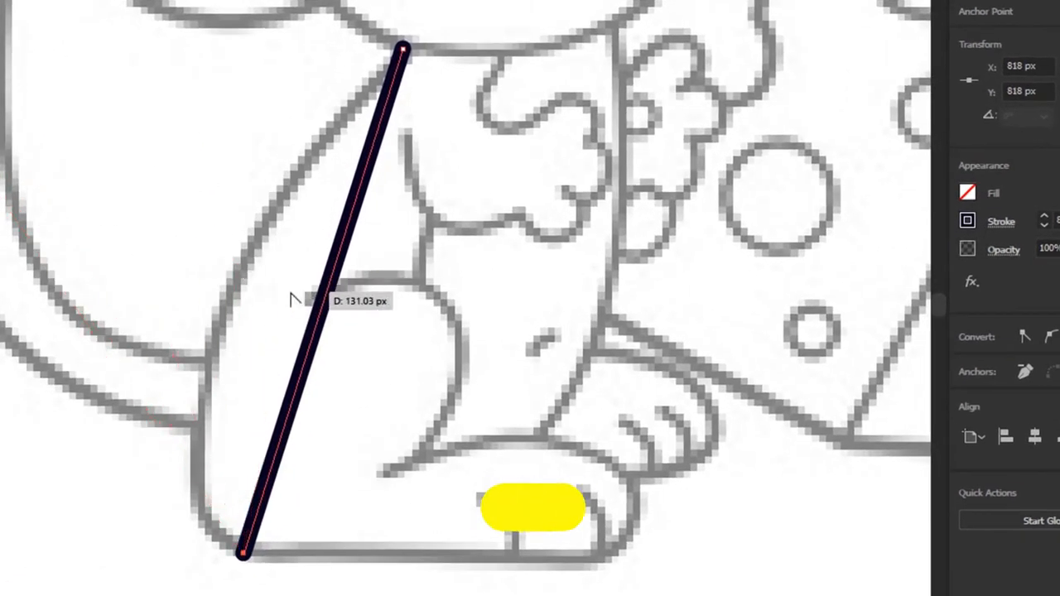
{"action": "key", "text": "alt"}
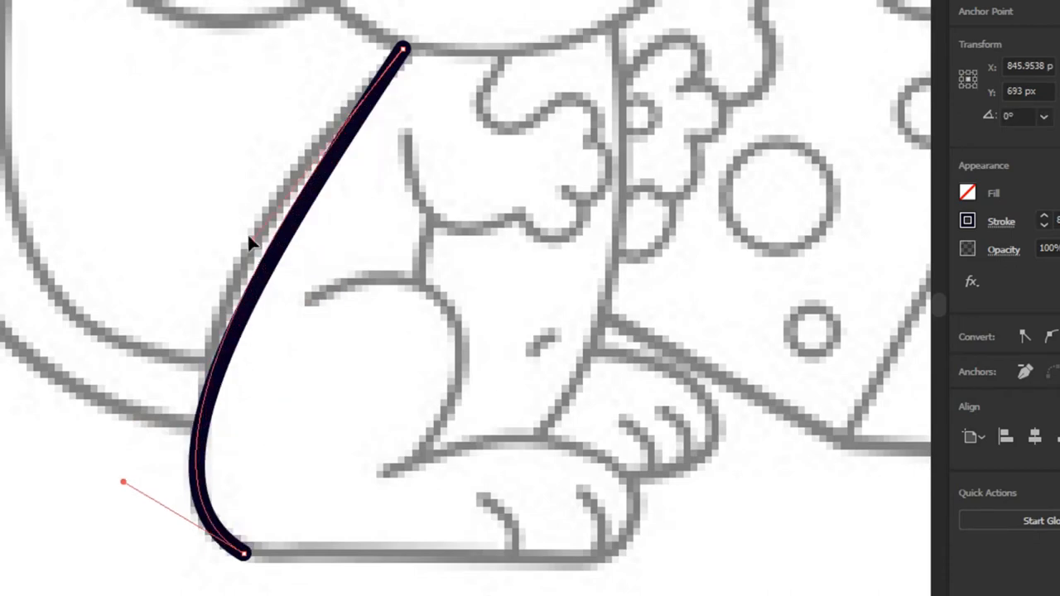
{"action": "left_click_drag", "start_coordinate": [124, 482], "coordinate": [114, 409]}
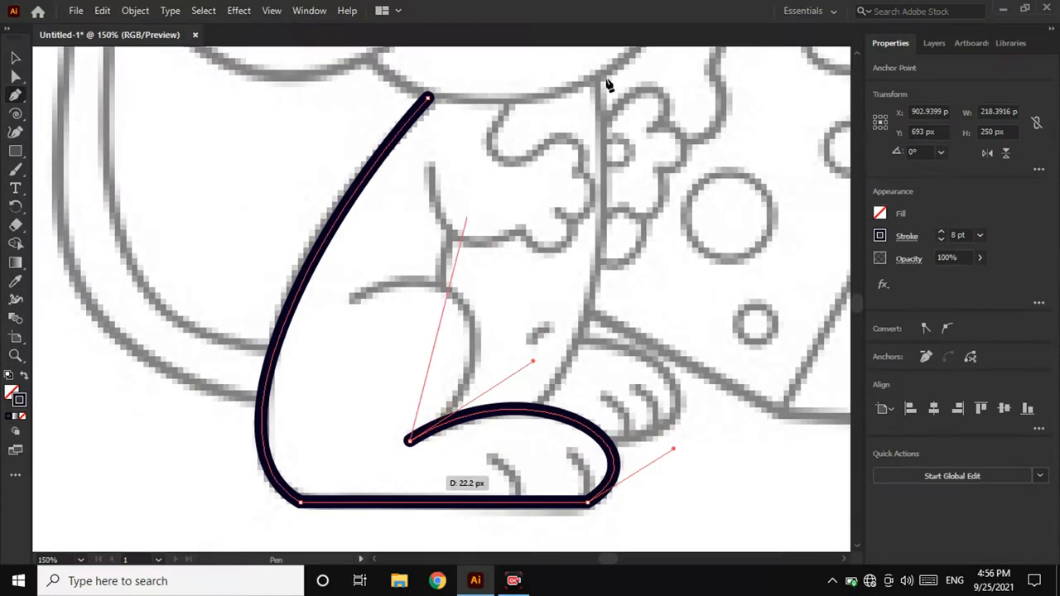
- Switch to Outline view and drag the foot curve's handle to fit the toe
{"action": "left_click", "coordinate": [309, 10]}
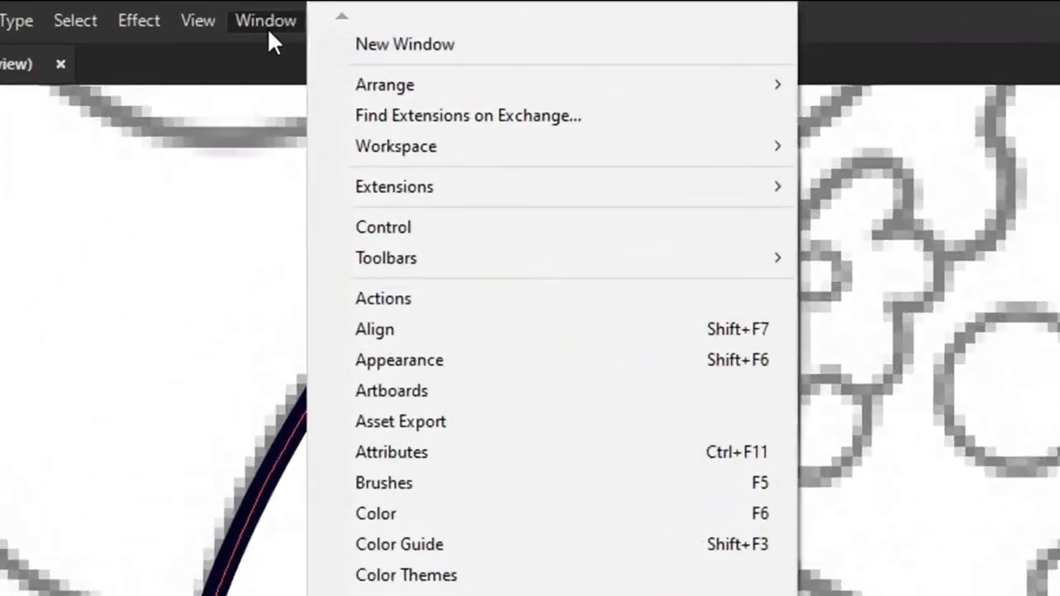
{"action": "left_click", "coordinate": [189, 21]}
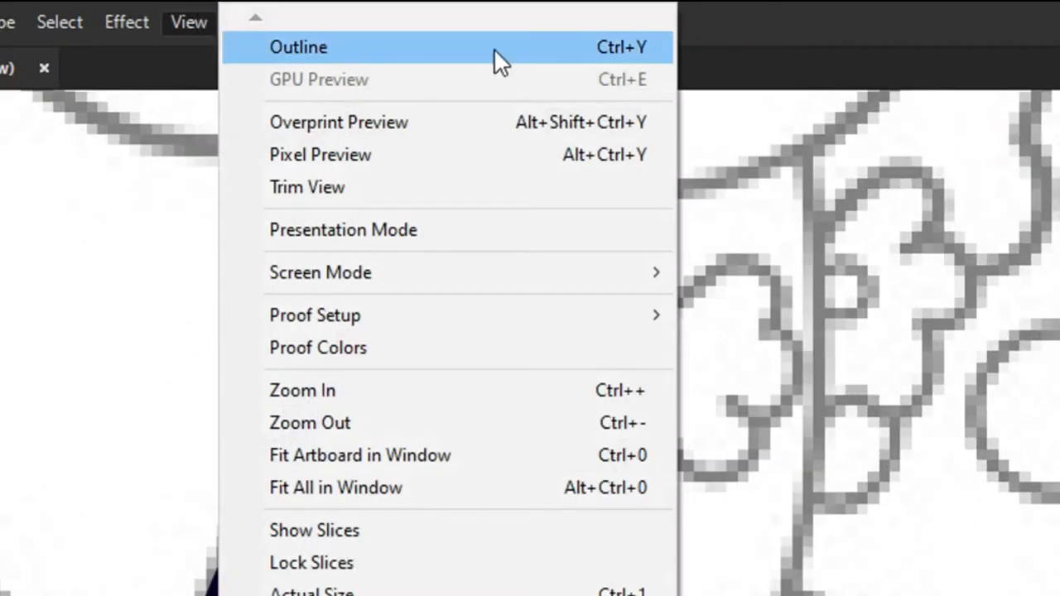
{"action": "left_click", "coordinate": [298, 47]}
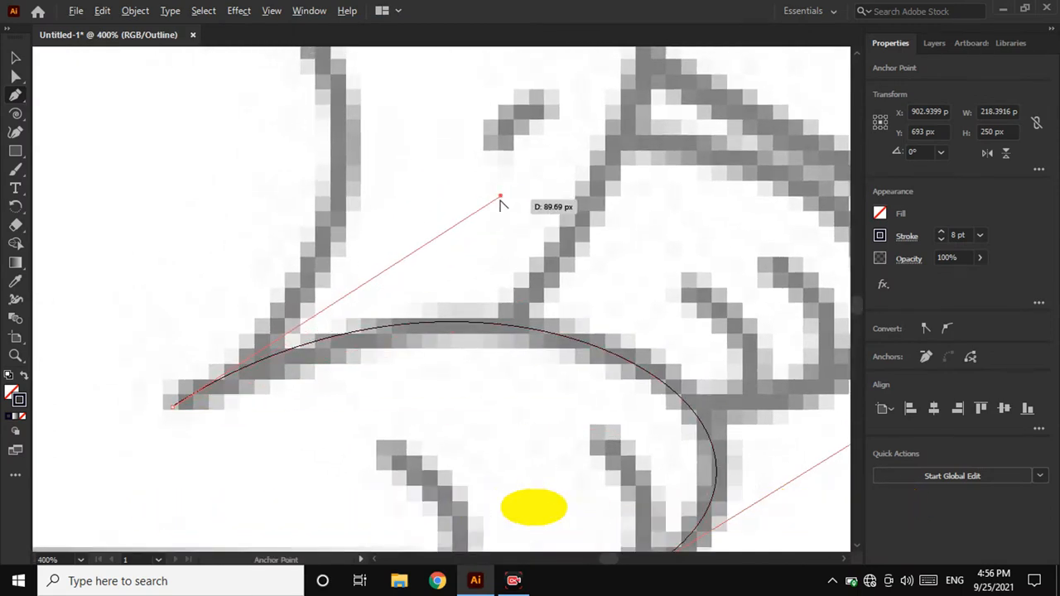
{"action": "left_click_drag", "start_coordinate": [499, 197], "coordinate": [509, 224]}
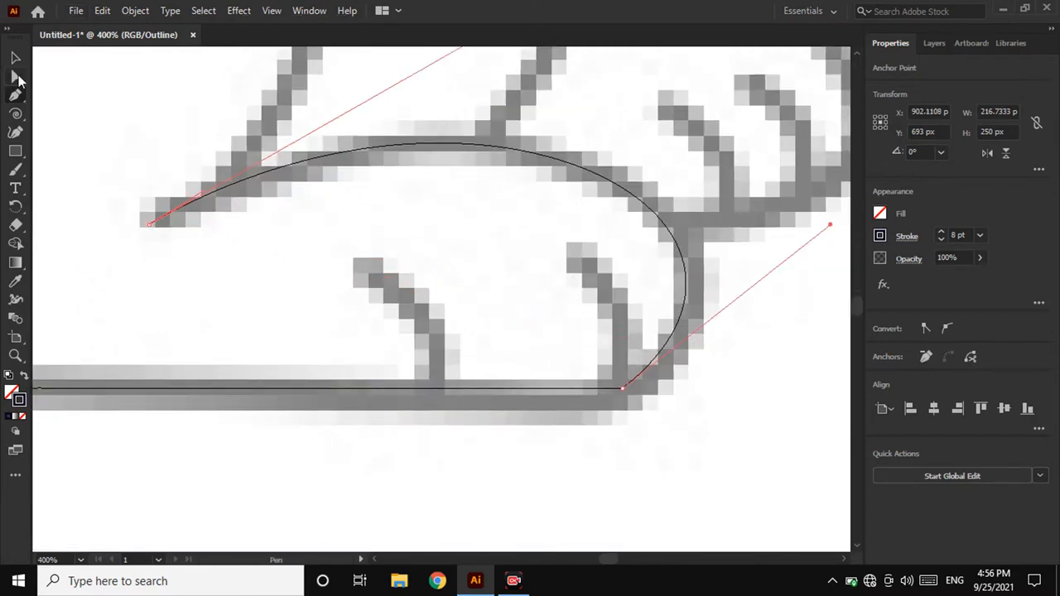
- Round the corner anchor where the foot meets the bottom line with Direct Selection
{"action": "left_click", "coordinate": [15, 74]}
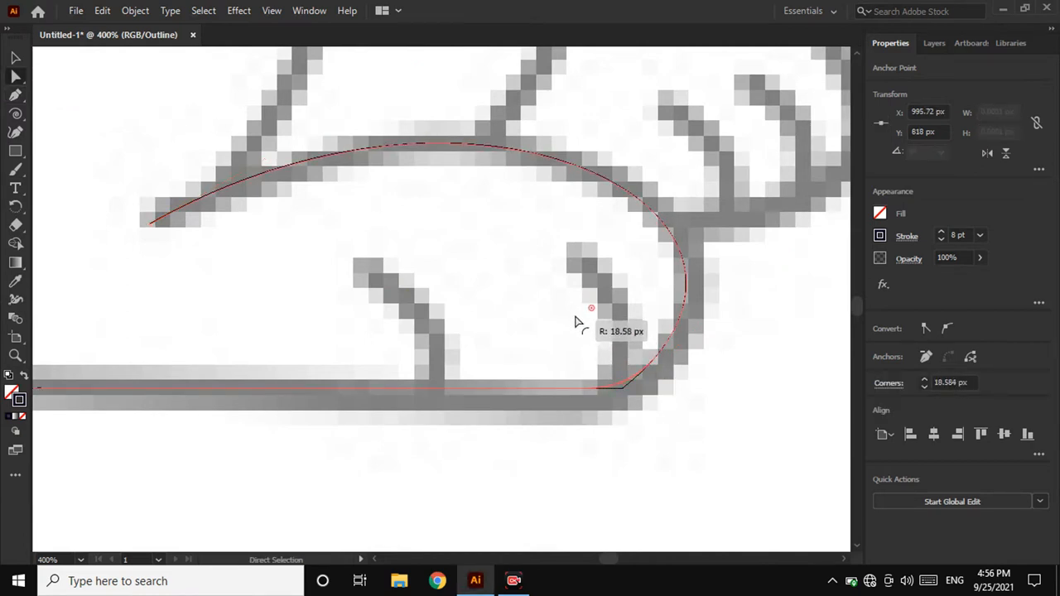
{"action": "left_click_drag", "start_coordinate": [590, 308], "coordinate": [616, 373]}
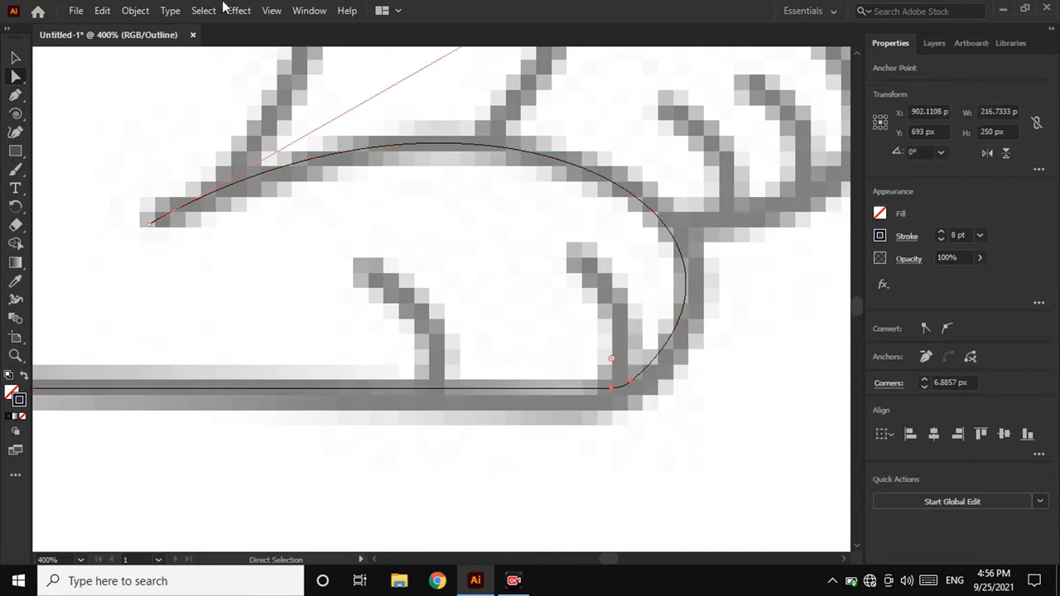
{"action": "left_click", "coordinate": [271, 10]}
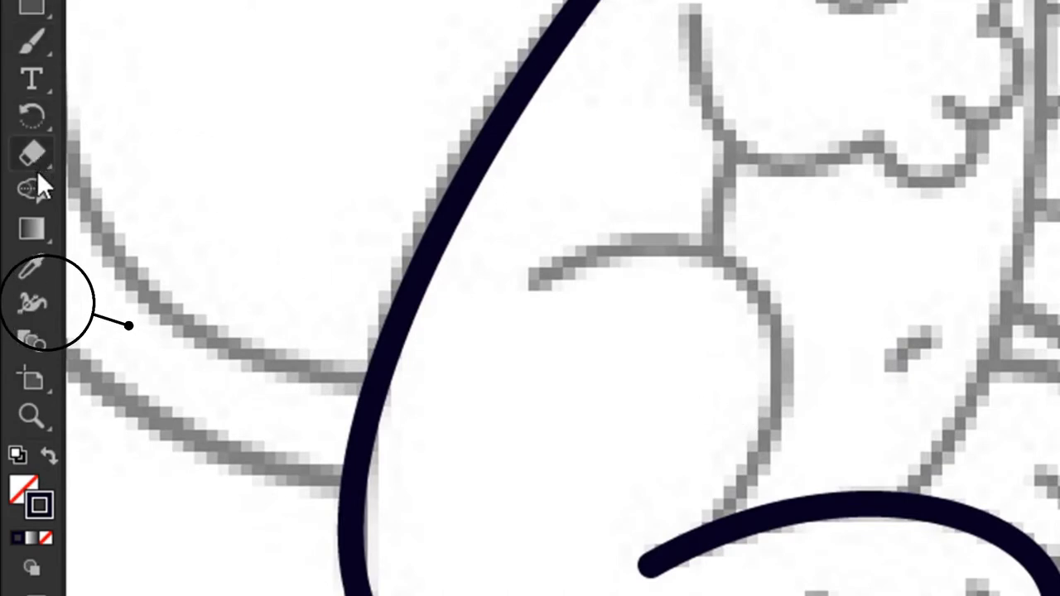
{"action": "mouse_move", "coordinate": [34, 307]}
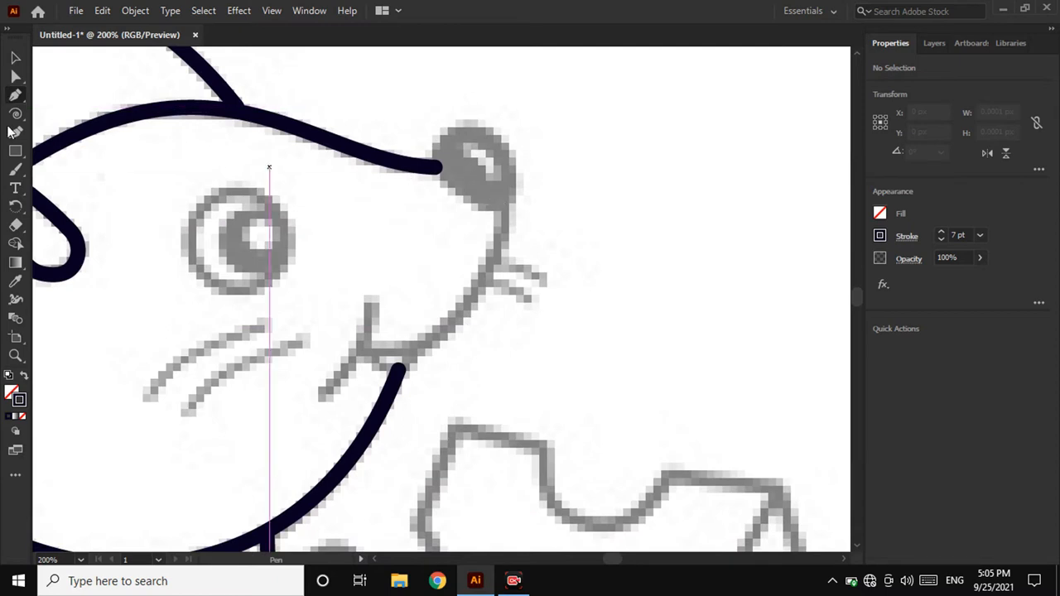
- Draw a small ellipse over the mouse's nose
{"action": "left_click", "coordinate": [15, 151]}
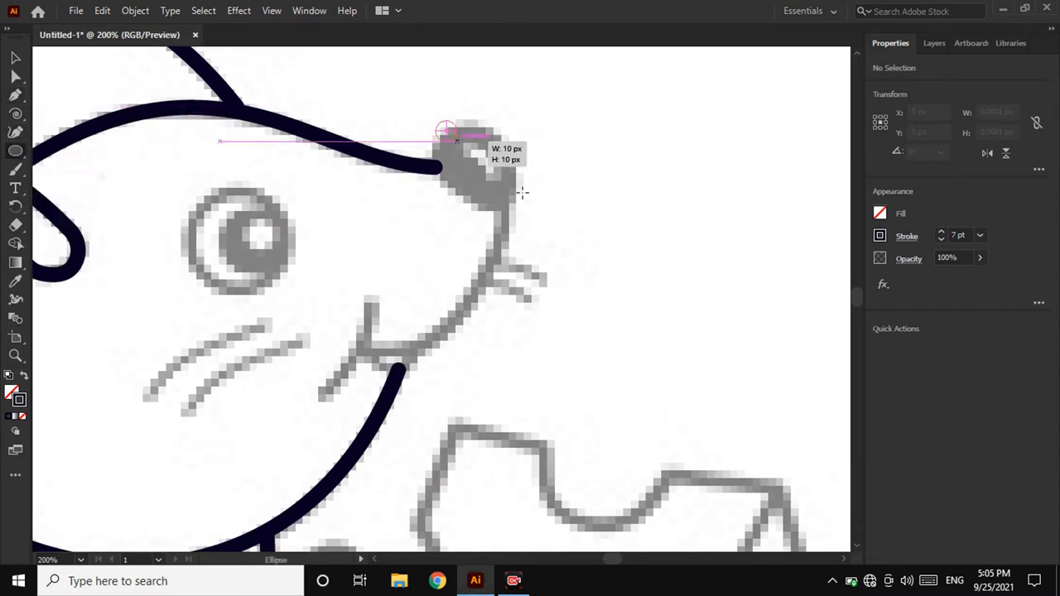
{"action": "left_click_drag", "start_coordinate": [446, 129], "coordinate": [497, 211]}
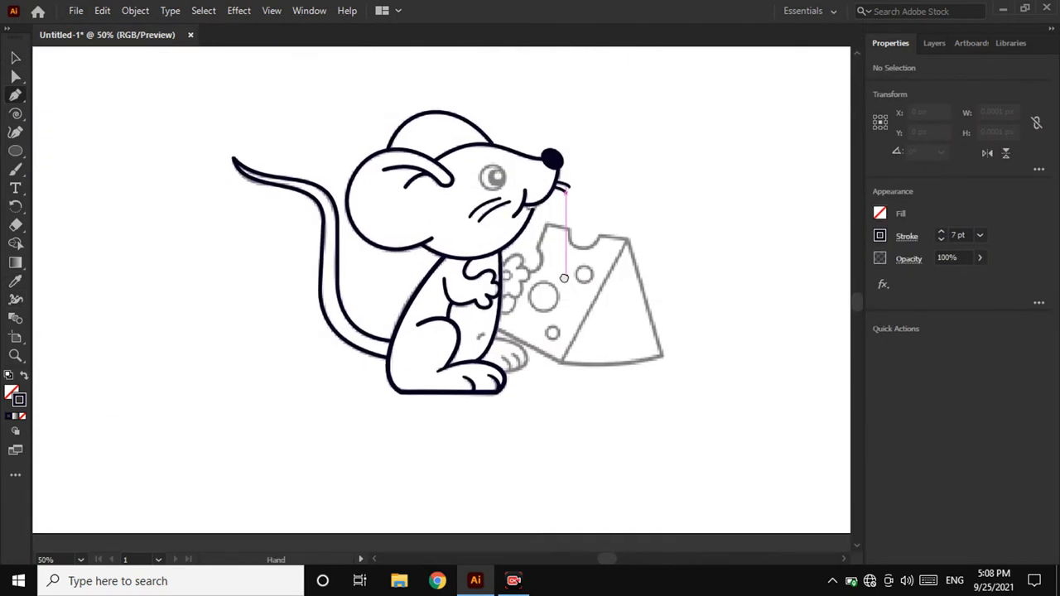
- Trace the front paw curves at the base of the cheese
{"action": "left_click", "coordinate": [102, 10]}
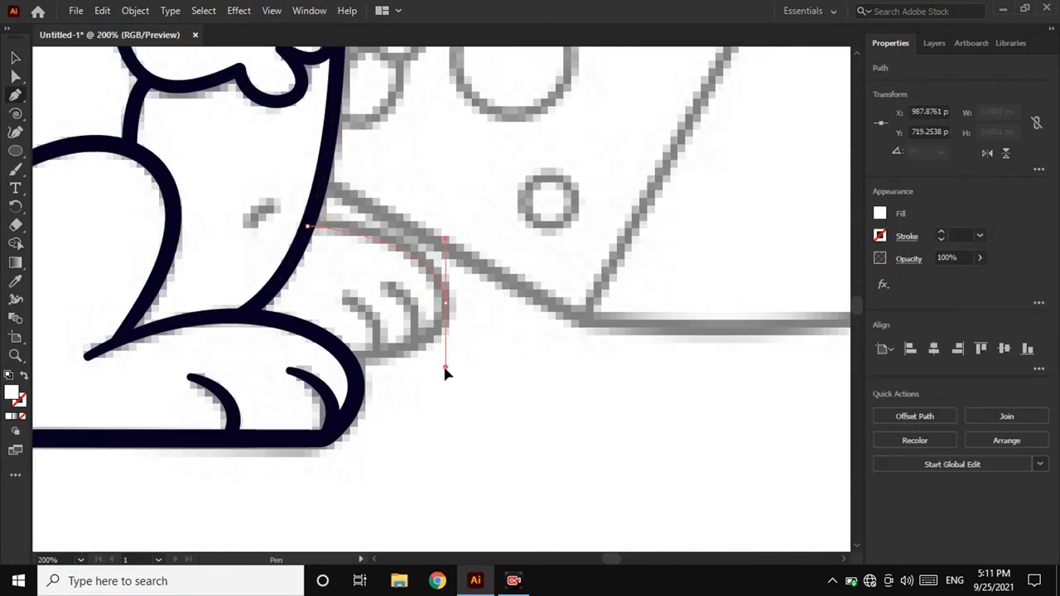
{"action": "left_click", "coordinate": [102, 10]}
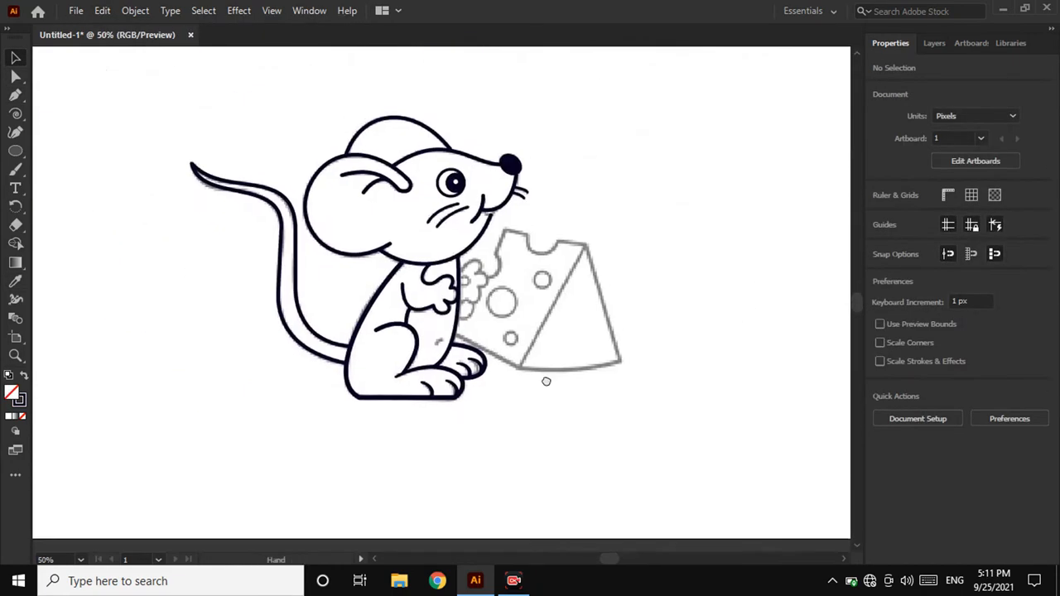
{"action": "left_click", "coordinate": [926, 43]}
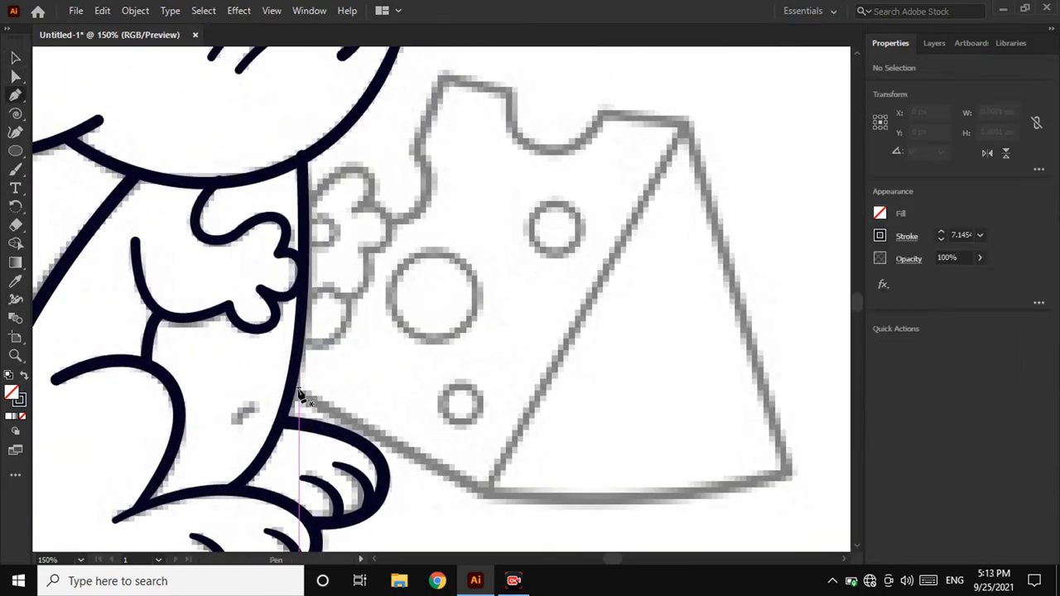
- Begin tracing the cheese wedge's outline
{"action": "left_click", "coordinate": [790, 468]}
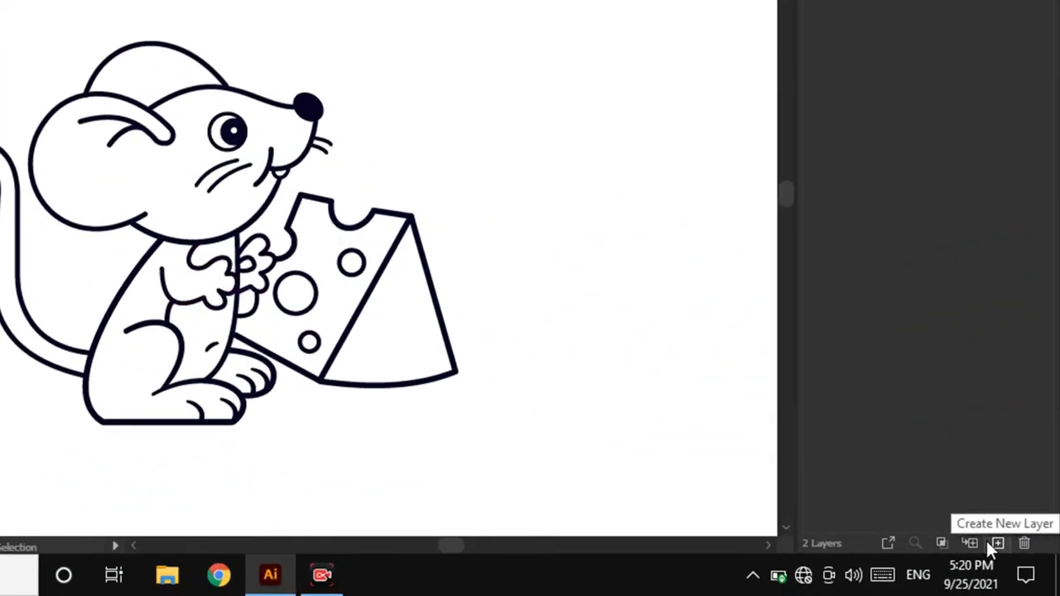
- Add a new layer named 'Colour'
{"action": "left_click", "coordinate": [997, 543]}
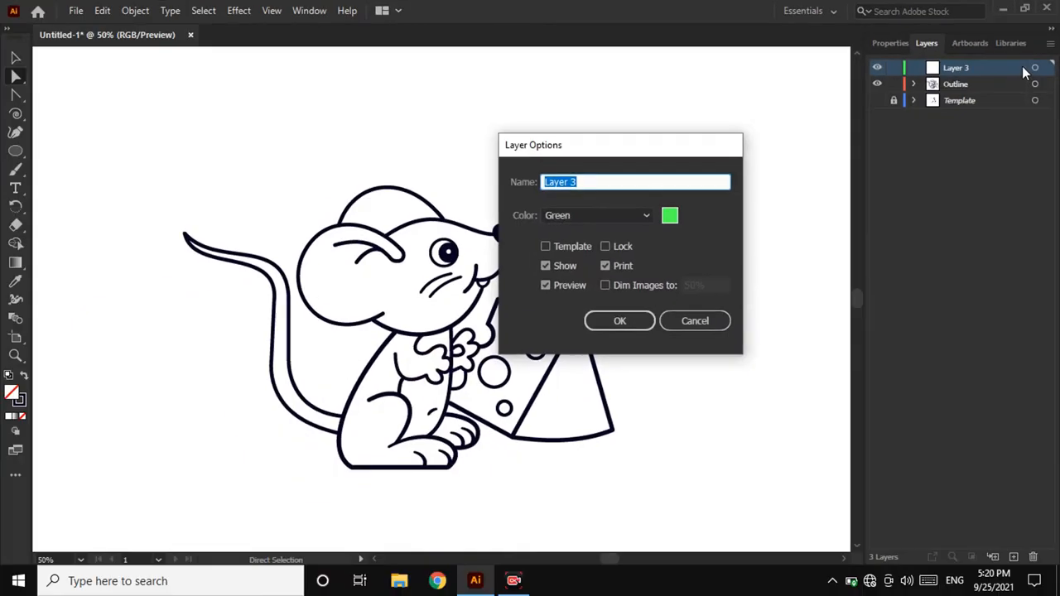
{"action": "type", "text": "Colur"}
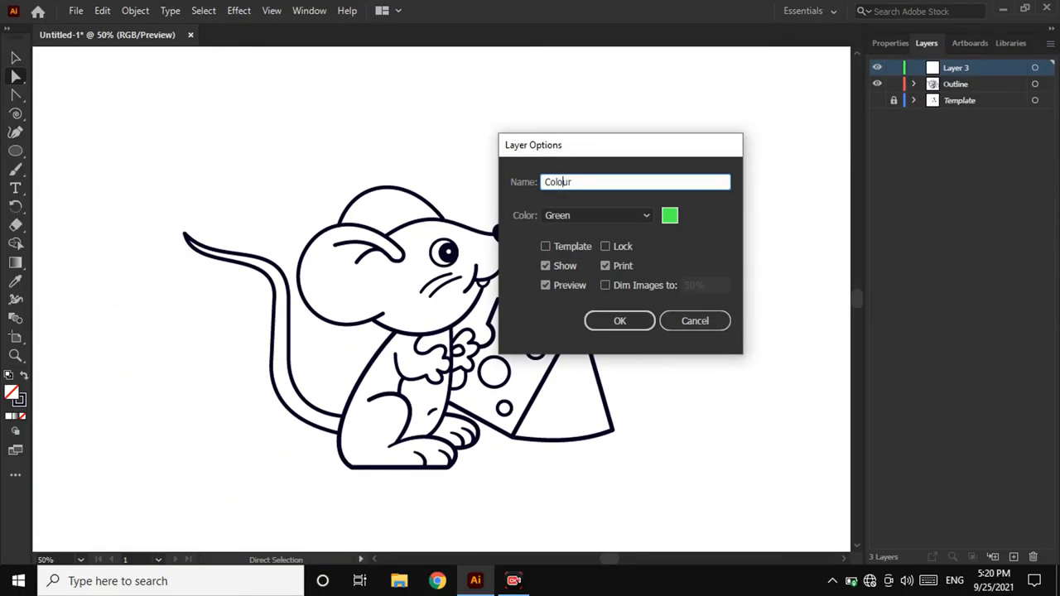
{"action": "left_click", "coordinate": [619, 320]}
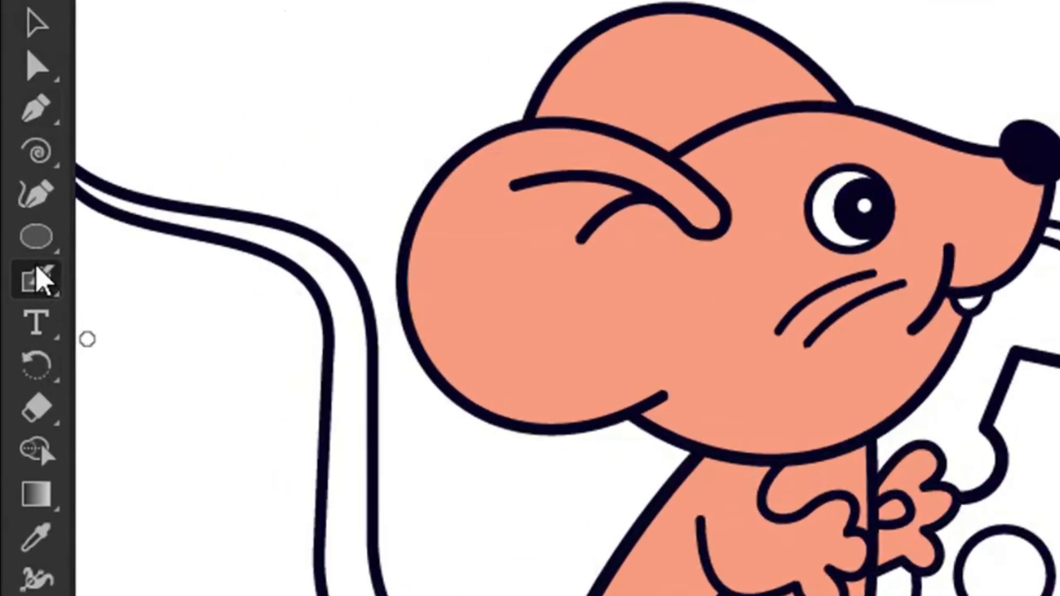
- Set the brush to paint filled blobs and paint the mouse's tail salmon
{"action": "left_click", "coordinate": [37, 279]}
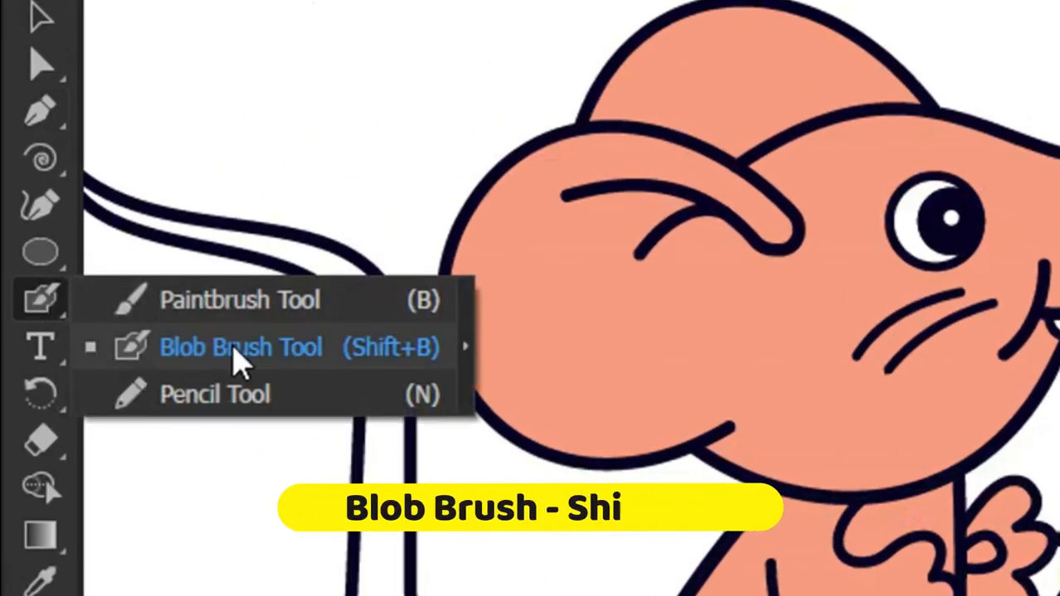
{"action": "left_click", "coordinate": [240, 346]}
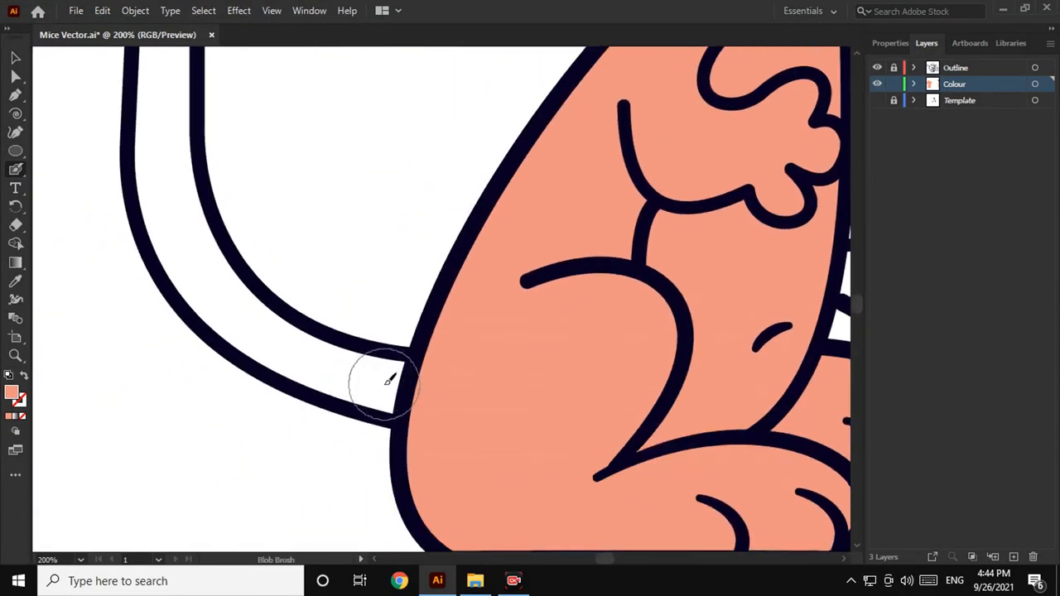
{"action": "left_click_drag", "start_coordinate": [393, 381], "coordinate": [264, 331]}
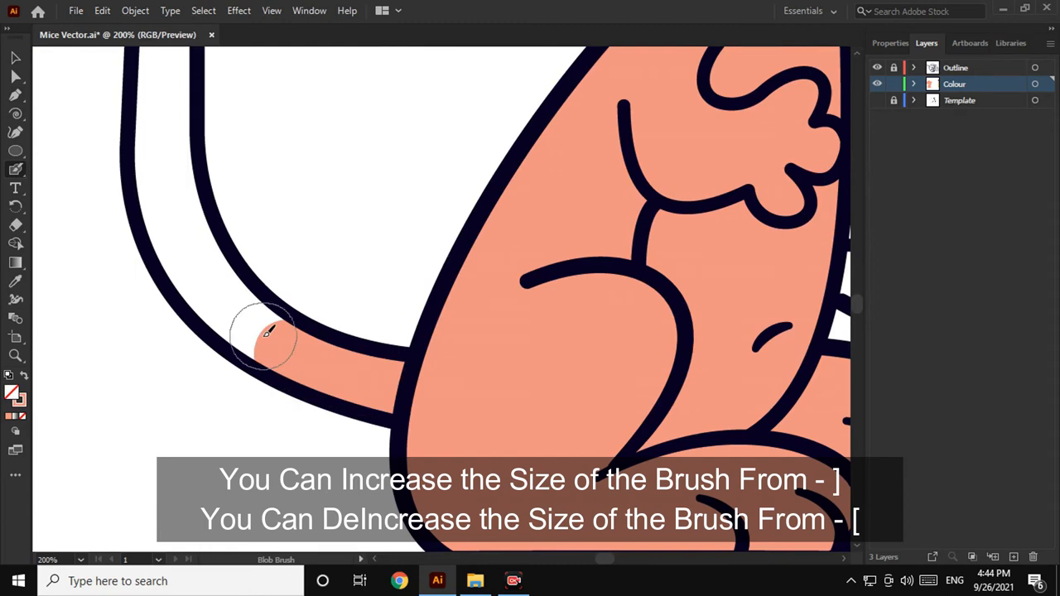
{"action": "left_click_drag", "start_coordinate": [264, 335], "coordinate": [216, 294]}
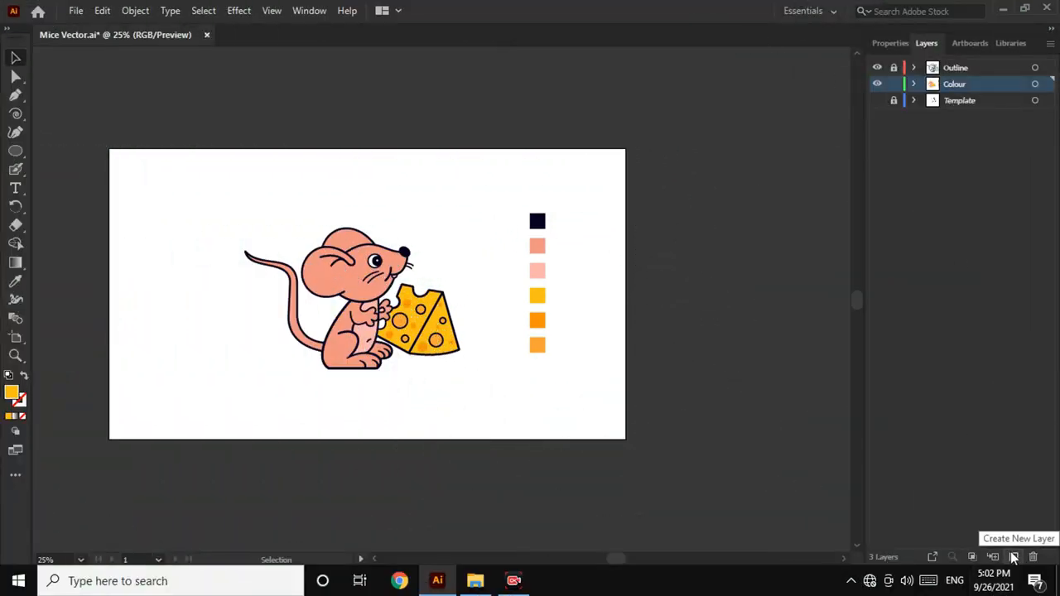
- Create a new layer above Colour and rename it 'Shadows'
{"action": "left_click", "coordinate": [1012, 556]}
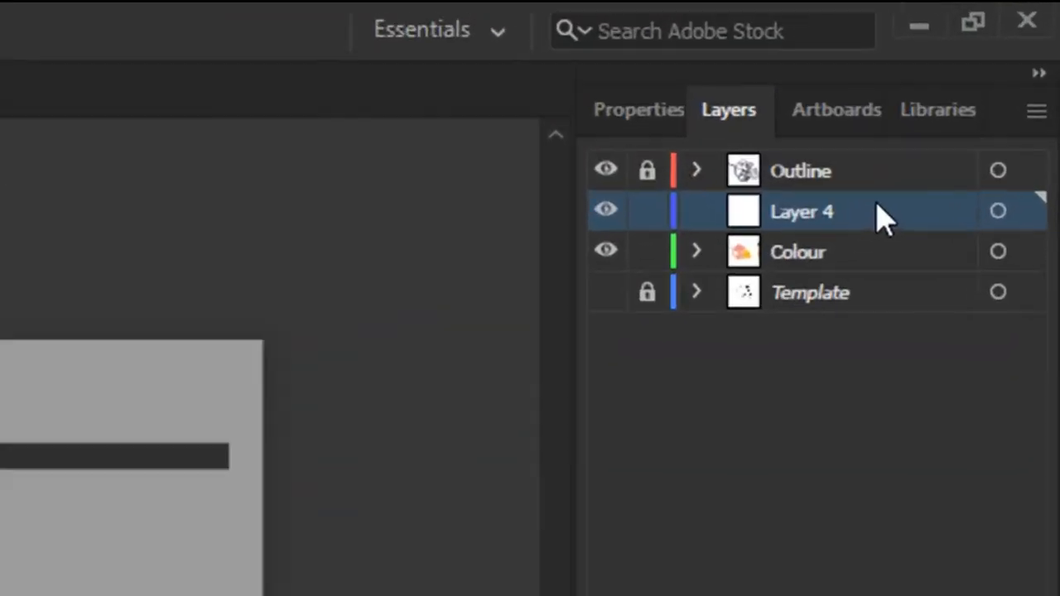
{"action": "double_click", "coordinate": [801, 211]}
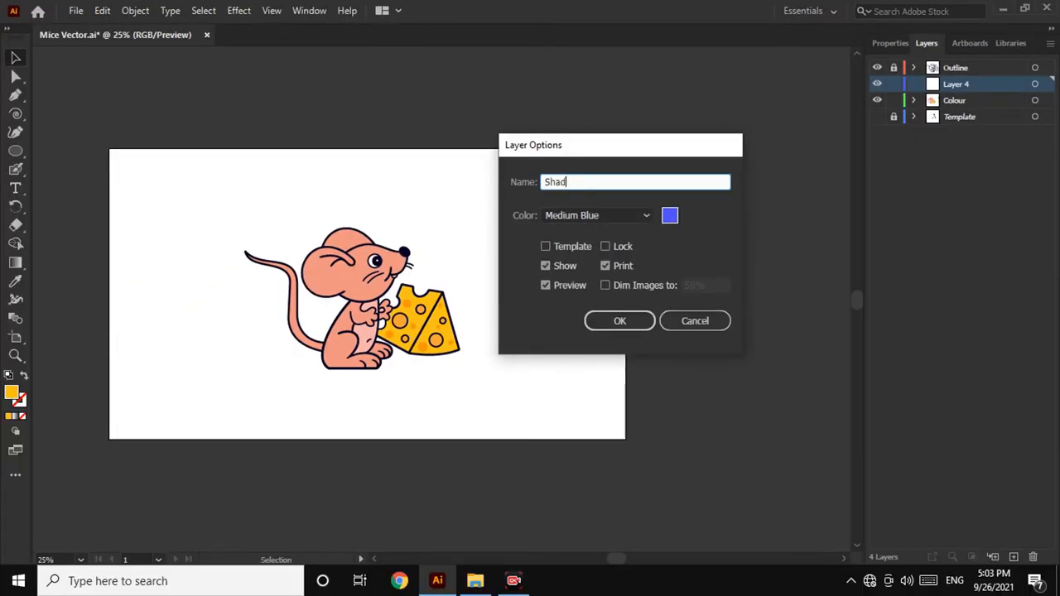
{"action": "type", "text": "ows"}
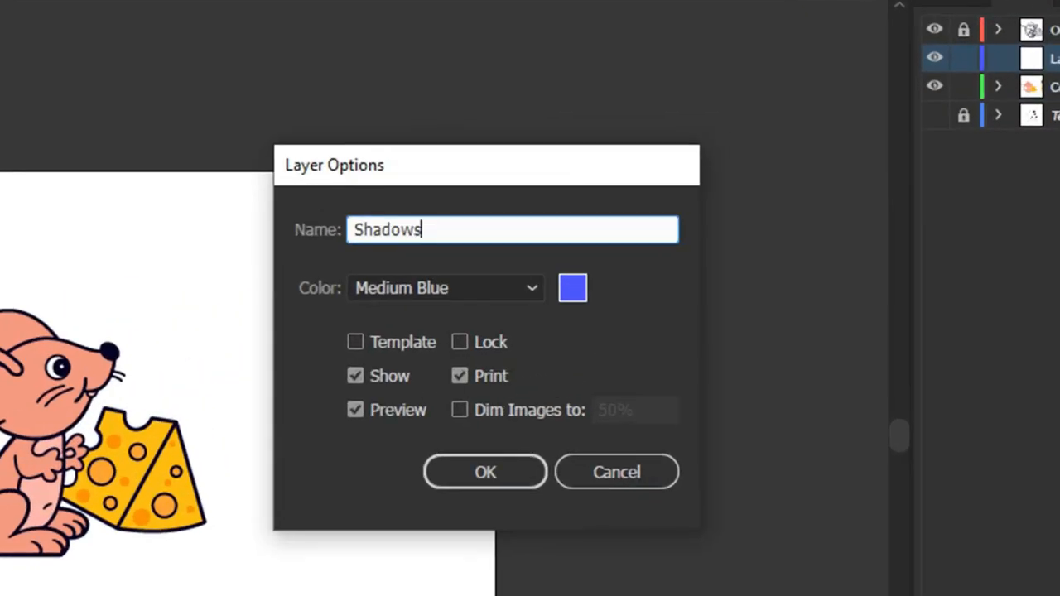
{"action": "left_click", "coordinate": [484, 472]}
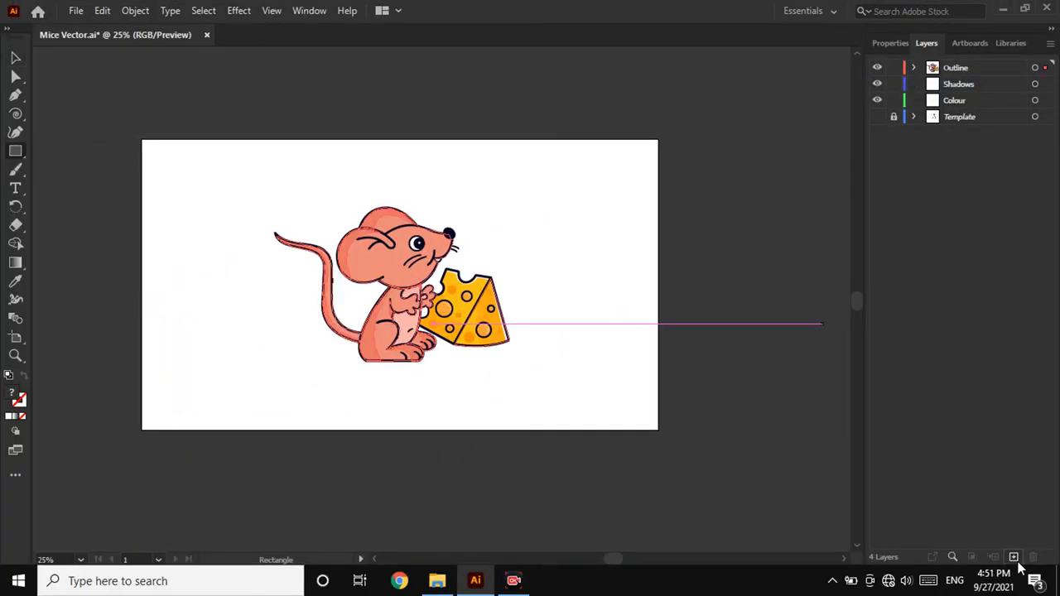
- Add a fifth layer at the top of the stack and type 'Background' as its name
{"action": "left_click", "coordinate": [1013, 557]}
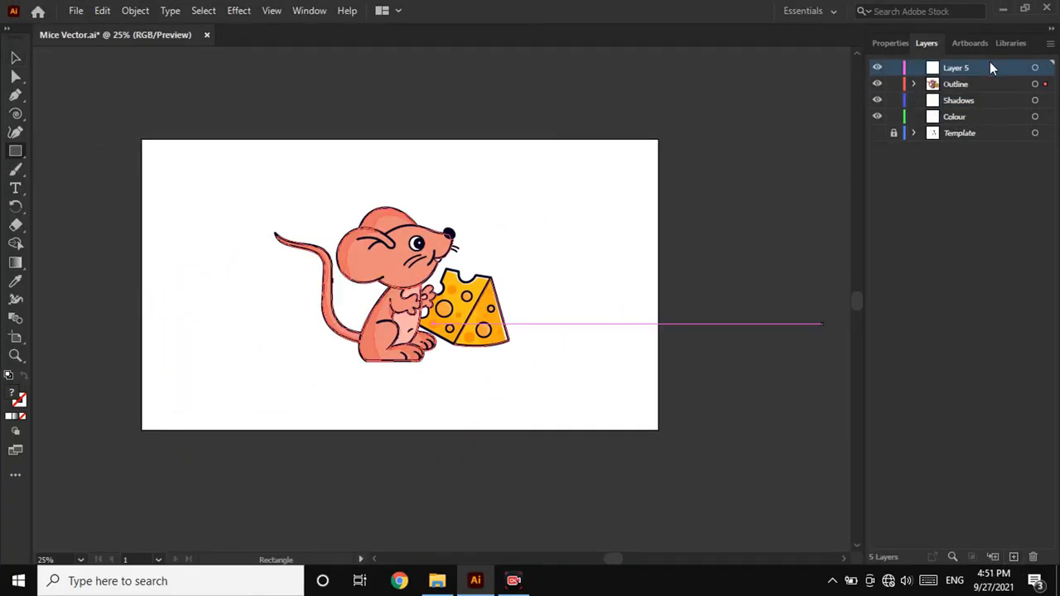
{"action": "type", "text": "RE"}
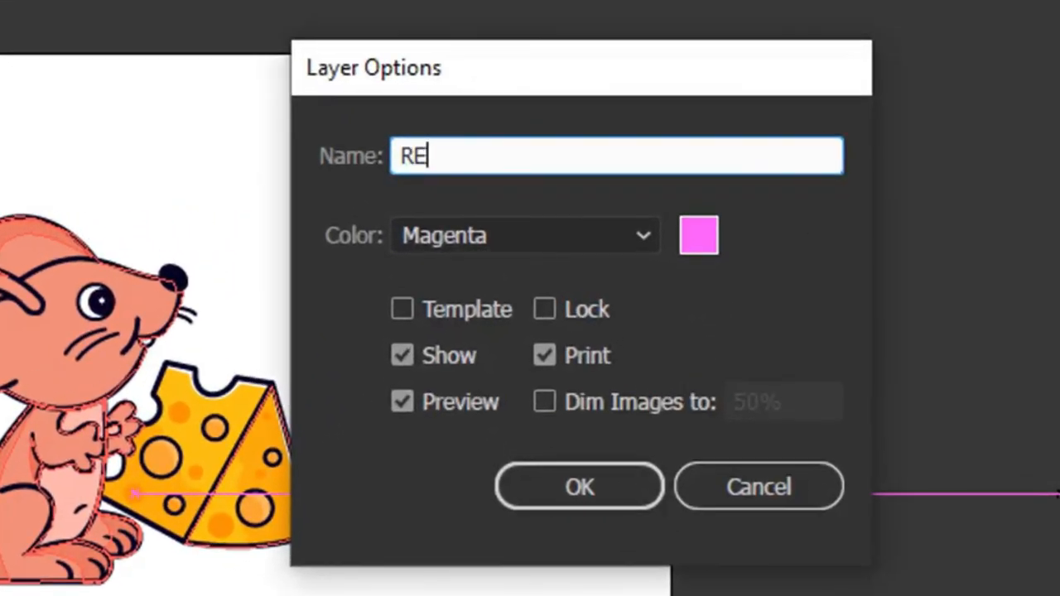
{"action": "type", "text": "Bad"}
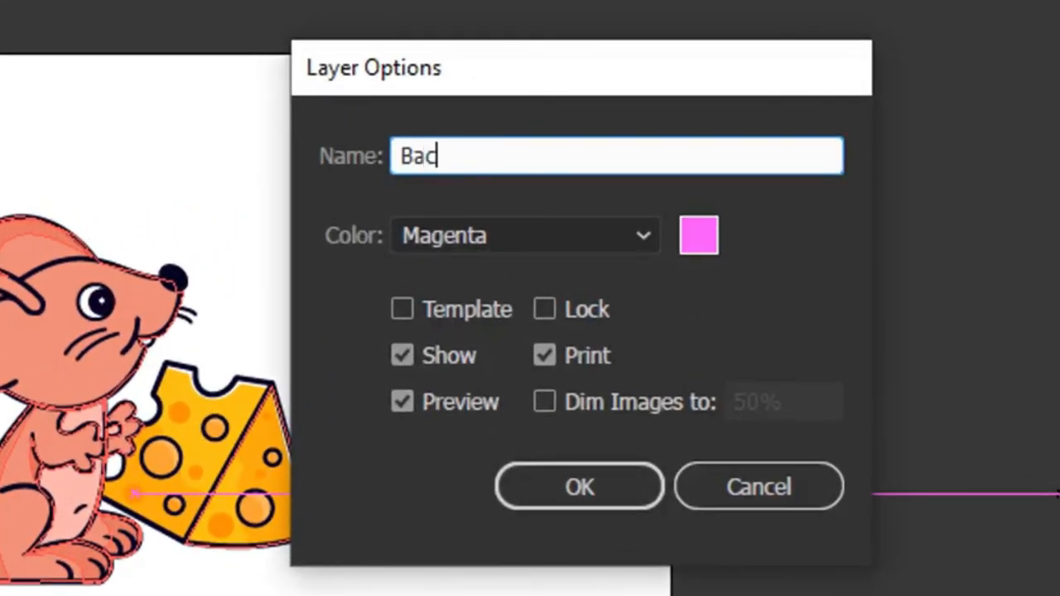
{"action": "type", "text": "kground"}
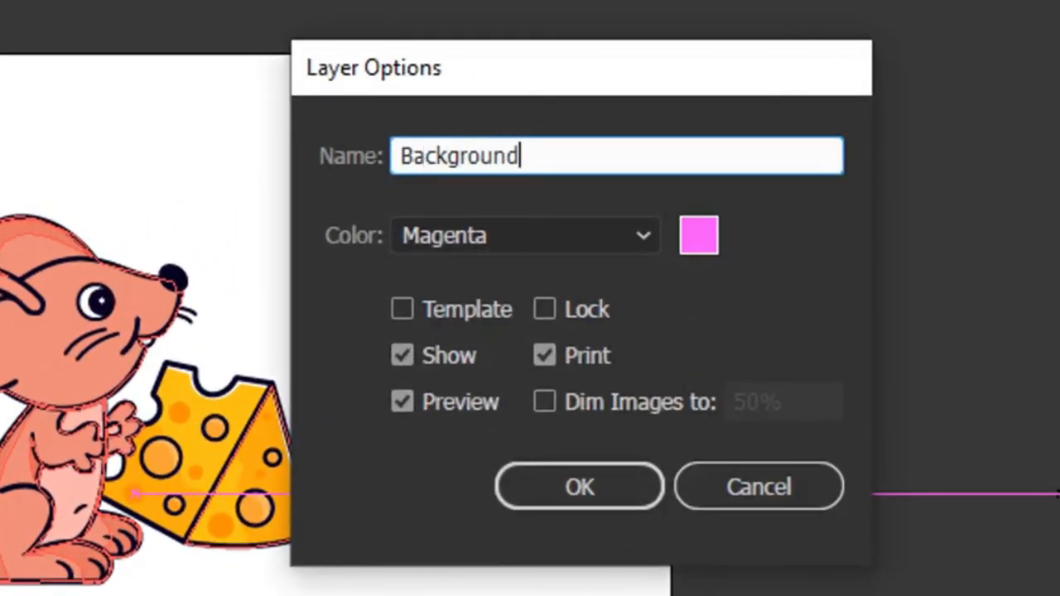
- Confirm the 'Background' layer name and switch to the Rectangle tool
{"action": "left_click", "coordinate": [578, 486]}
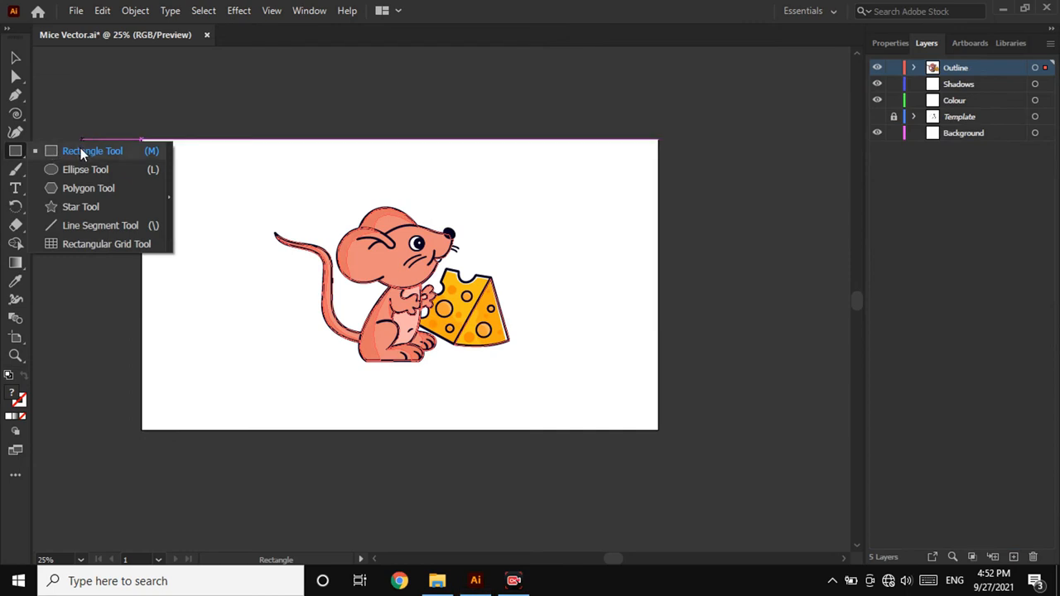
{"action": "left_click", "coordinate": [92, 150]}
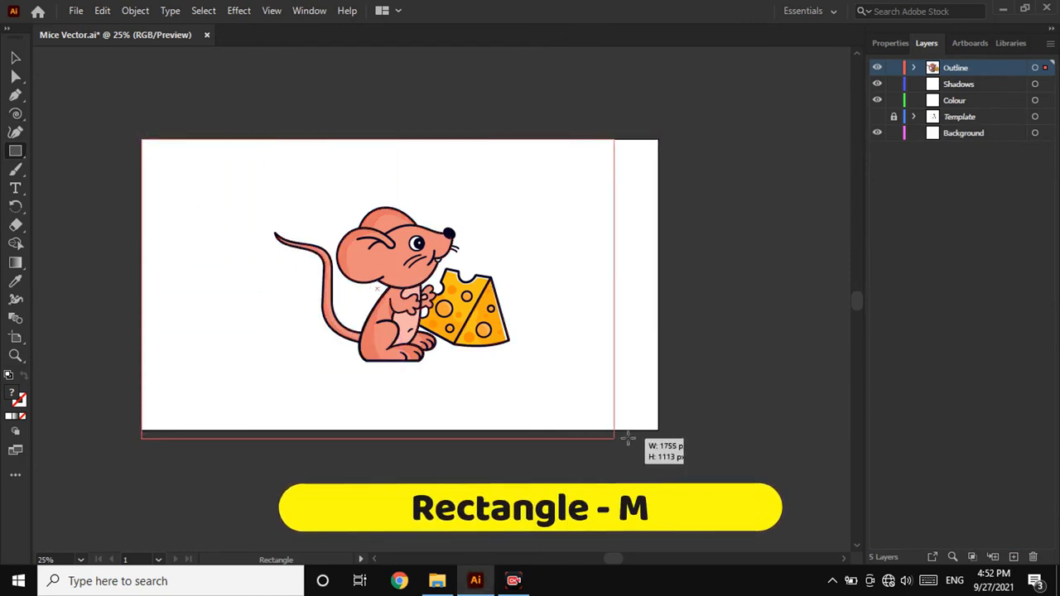